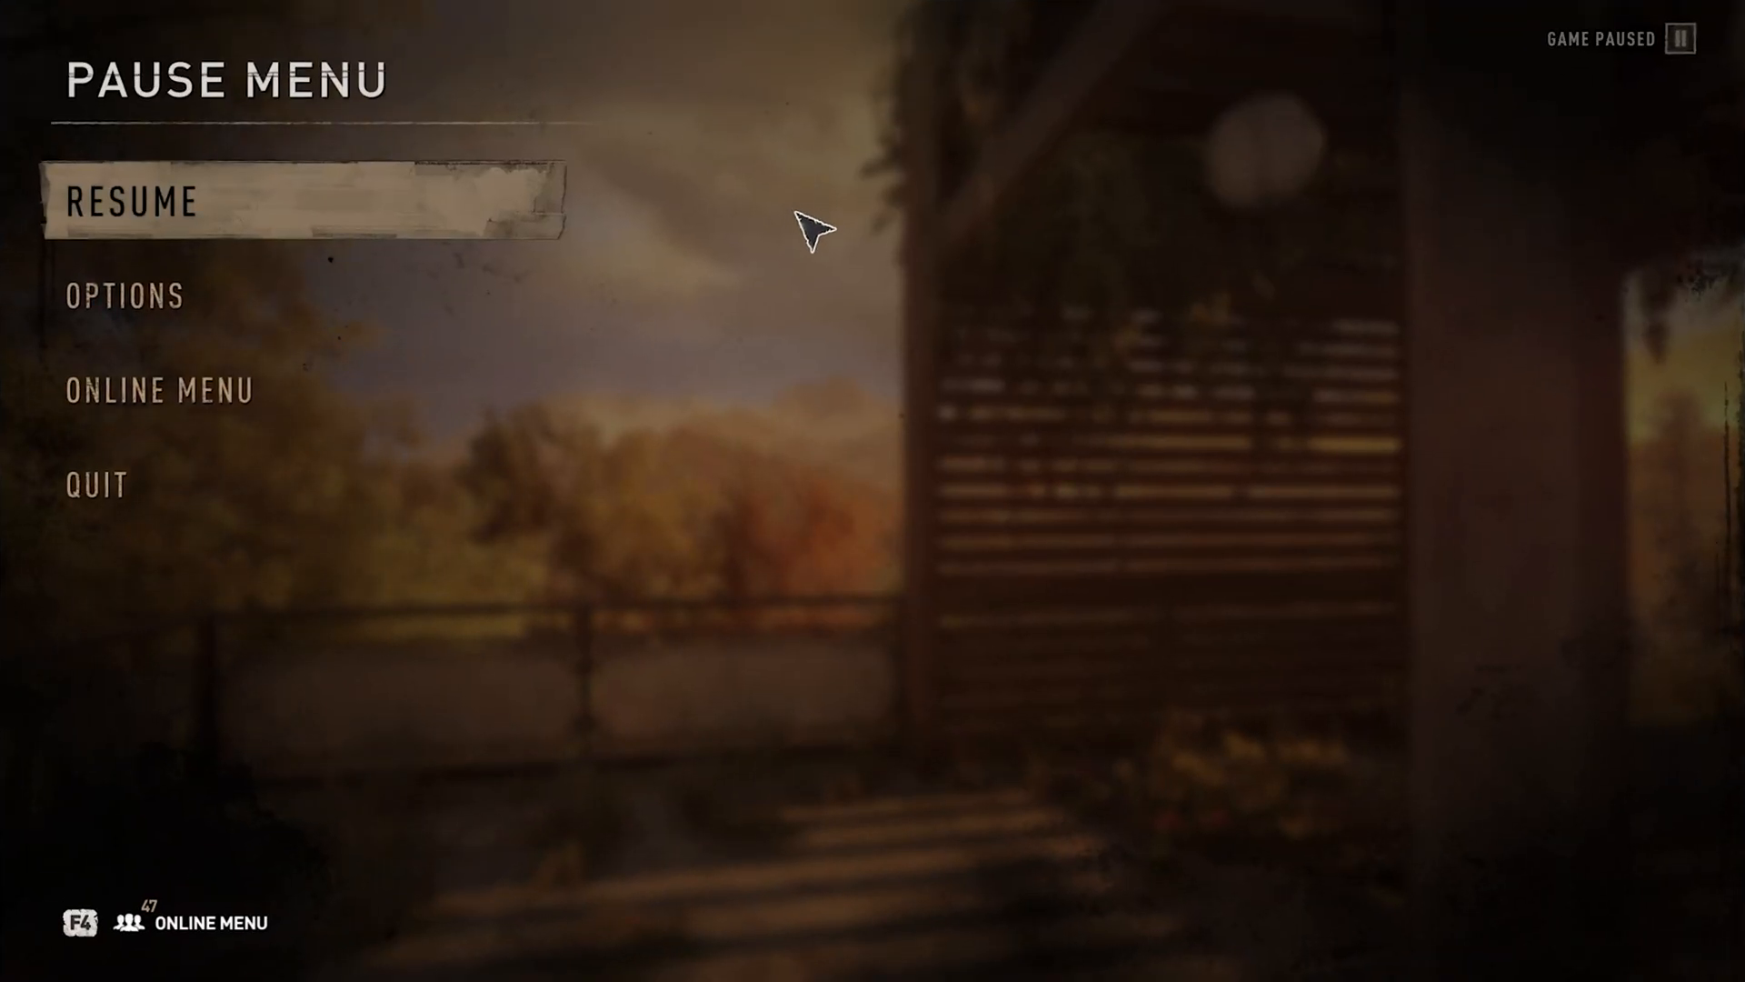
{"action": "mouse_move", "coordinate": [318, 383]}
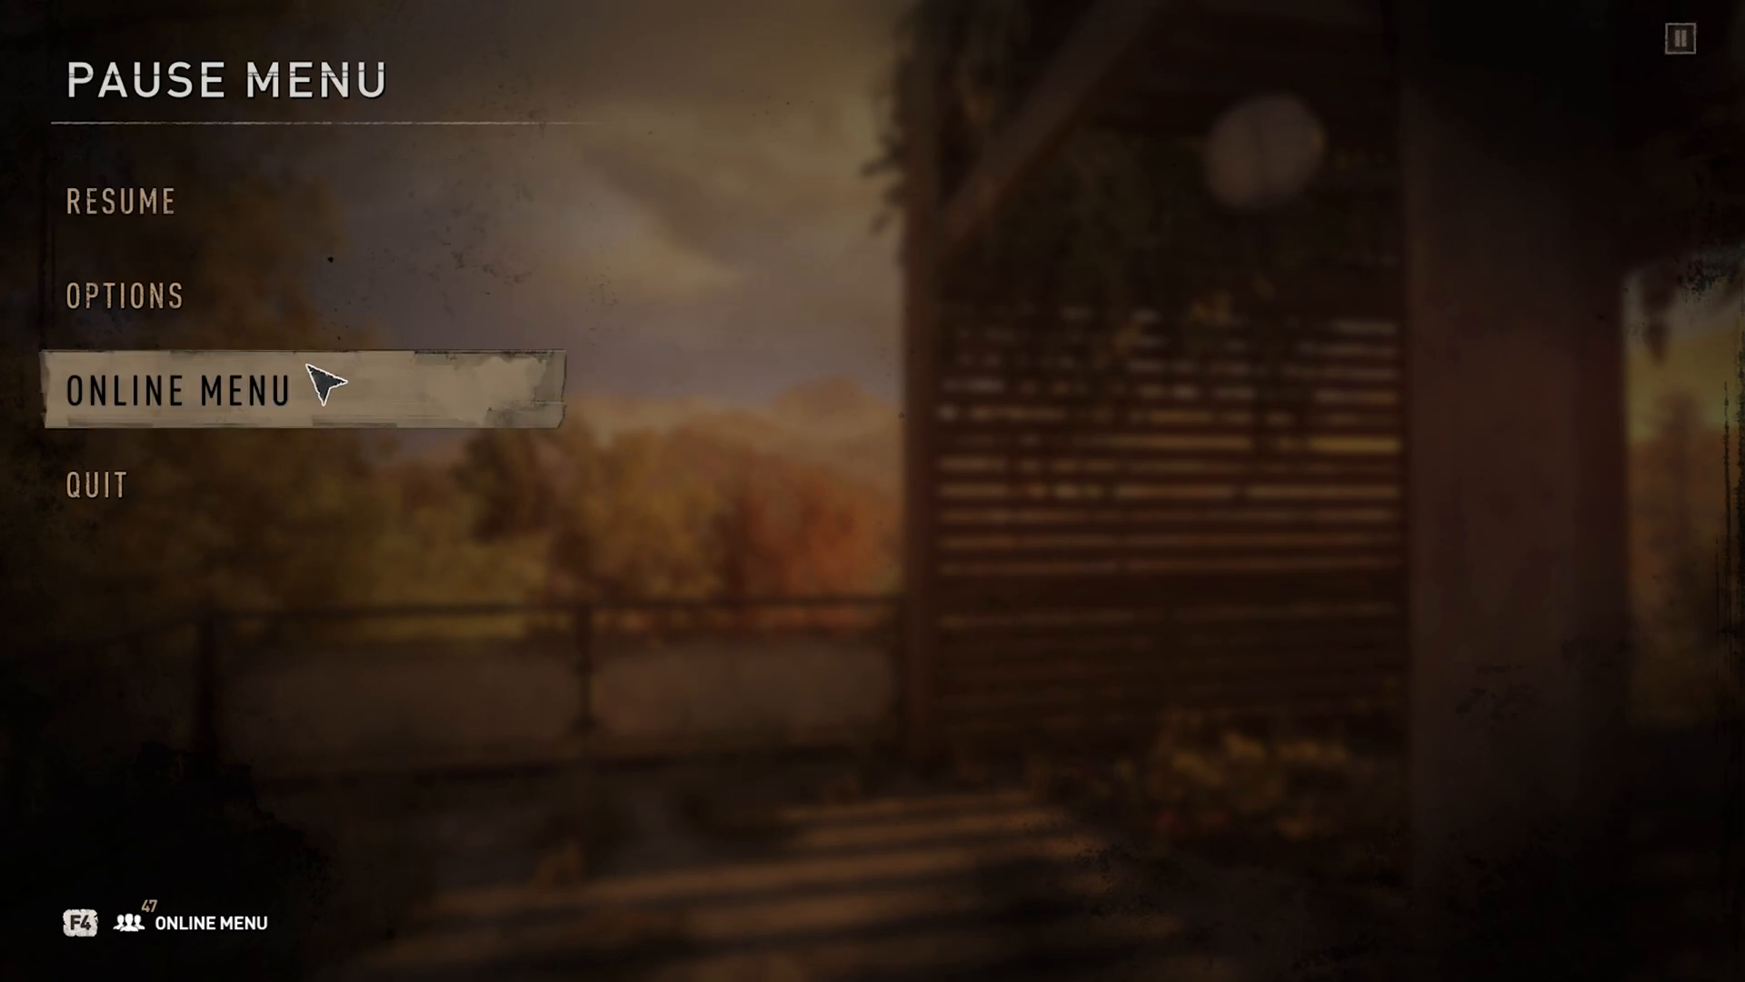
Check the online multiplayer options, return to the pause menu, and quit to desktop
{"action": "left_click", "coordinate": [178, 390]}
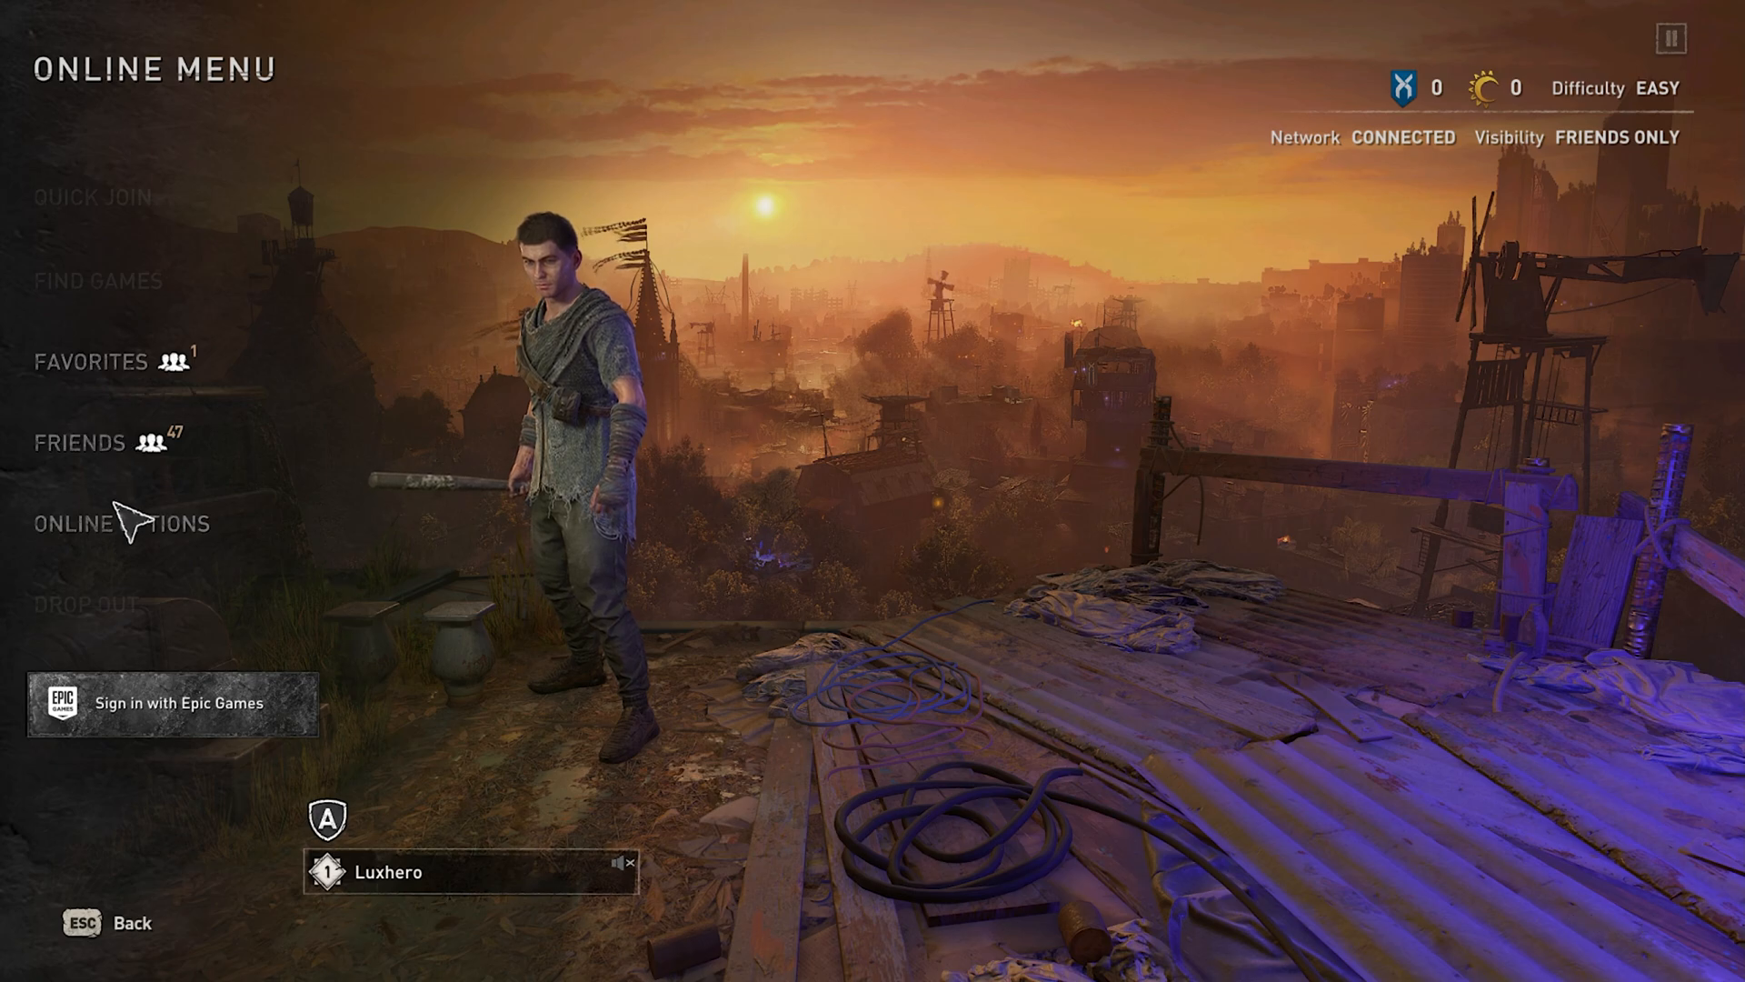
{"action": "mouse_move", "coordinate": [123, 223]}
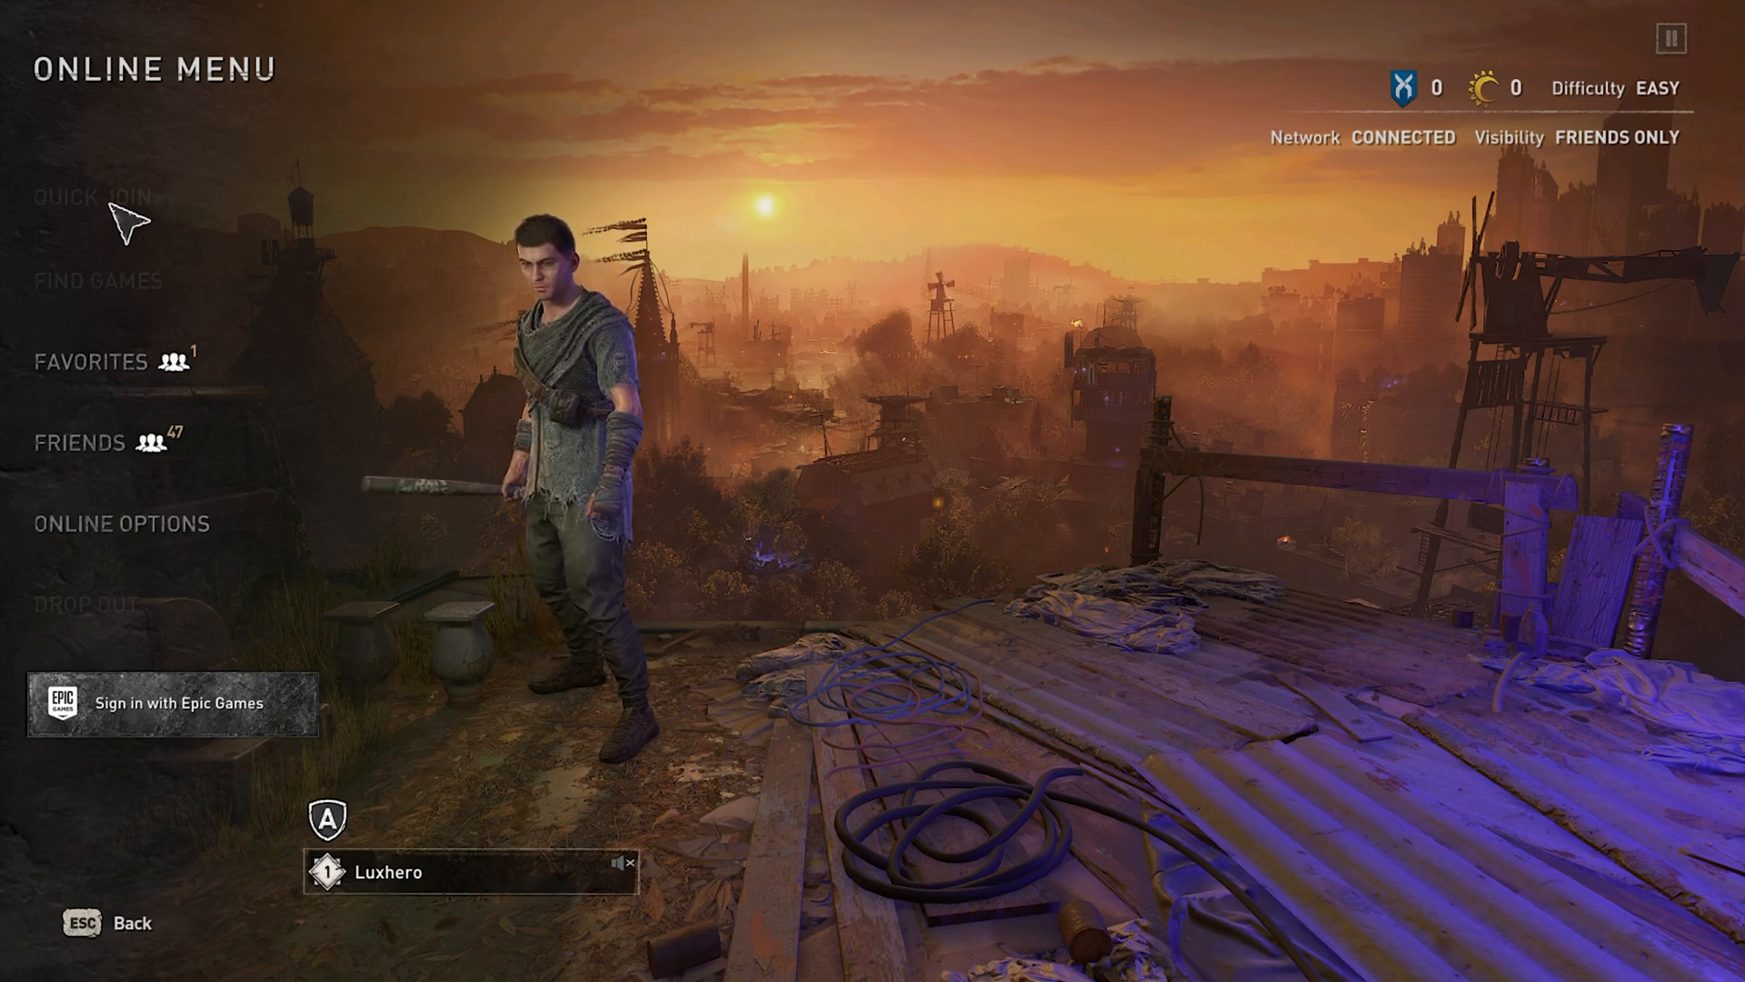
{"action": "mouse_move", "coordinate": [173, 300]}
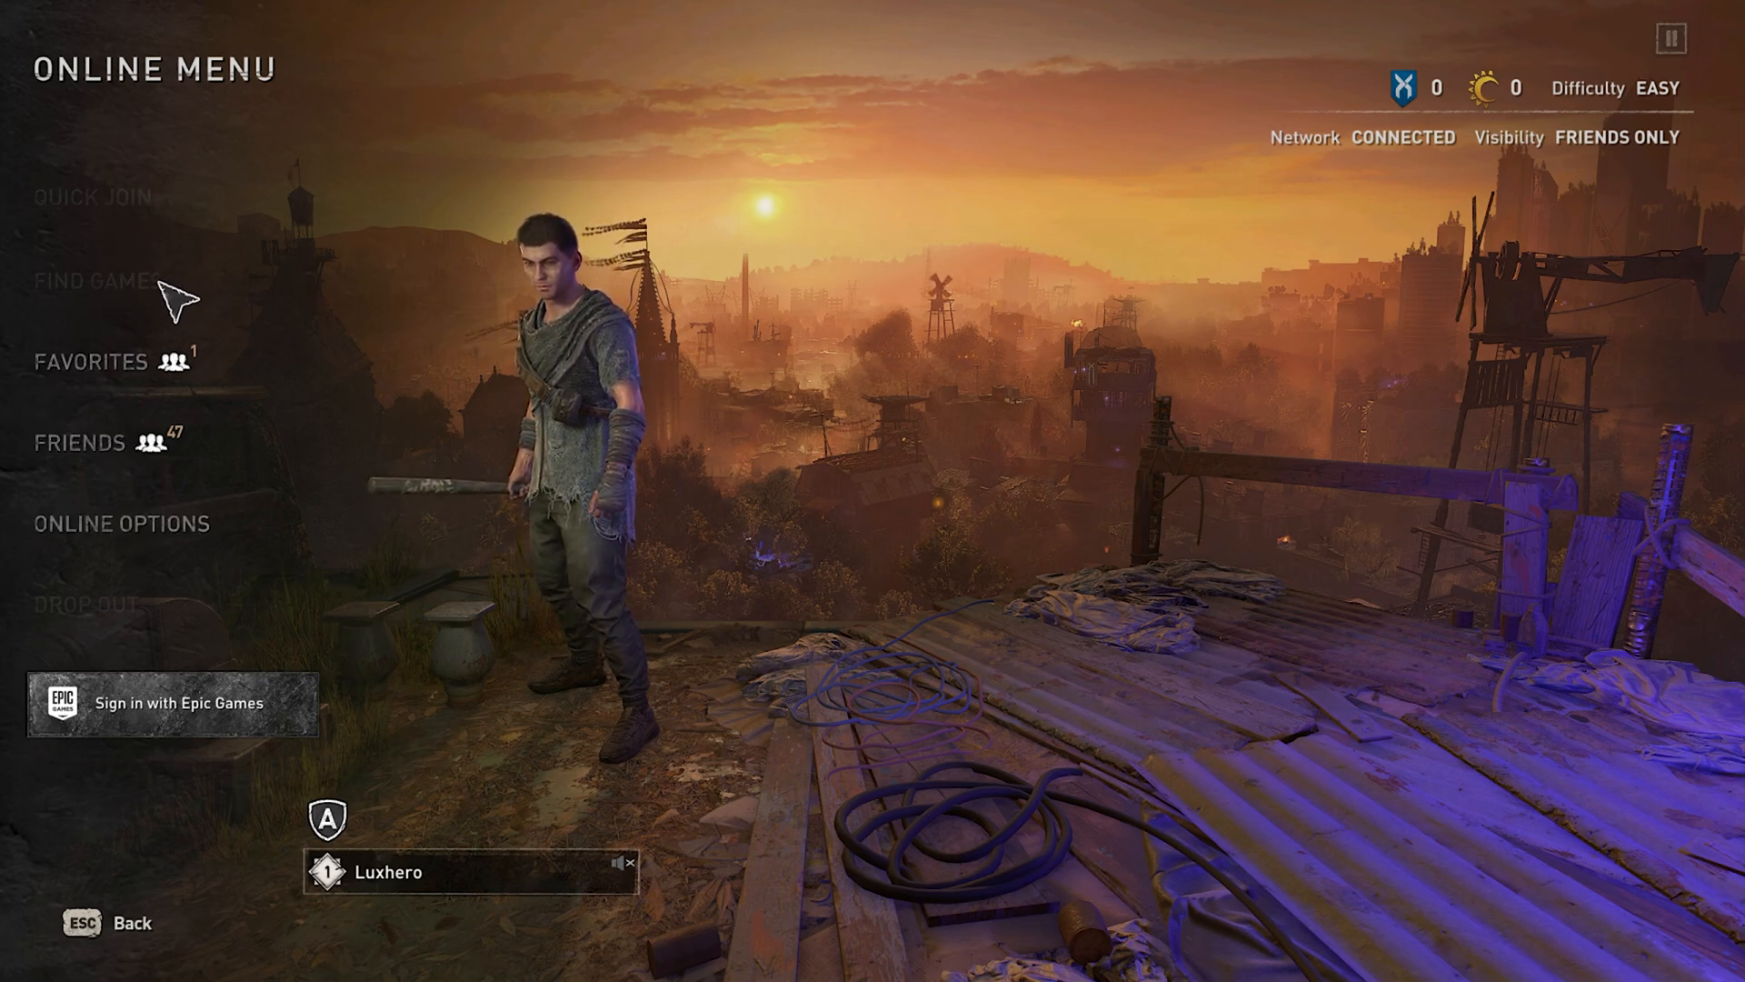
{"action": "mouse_move", "coordinate": [837, 288]}
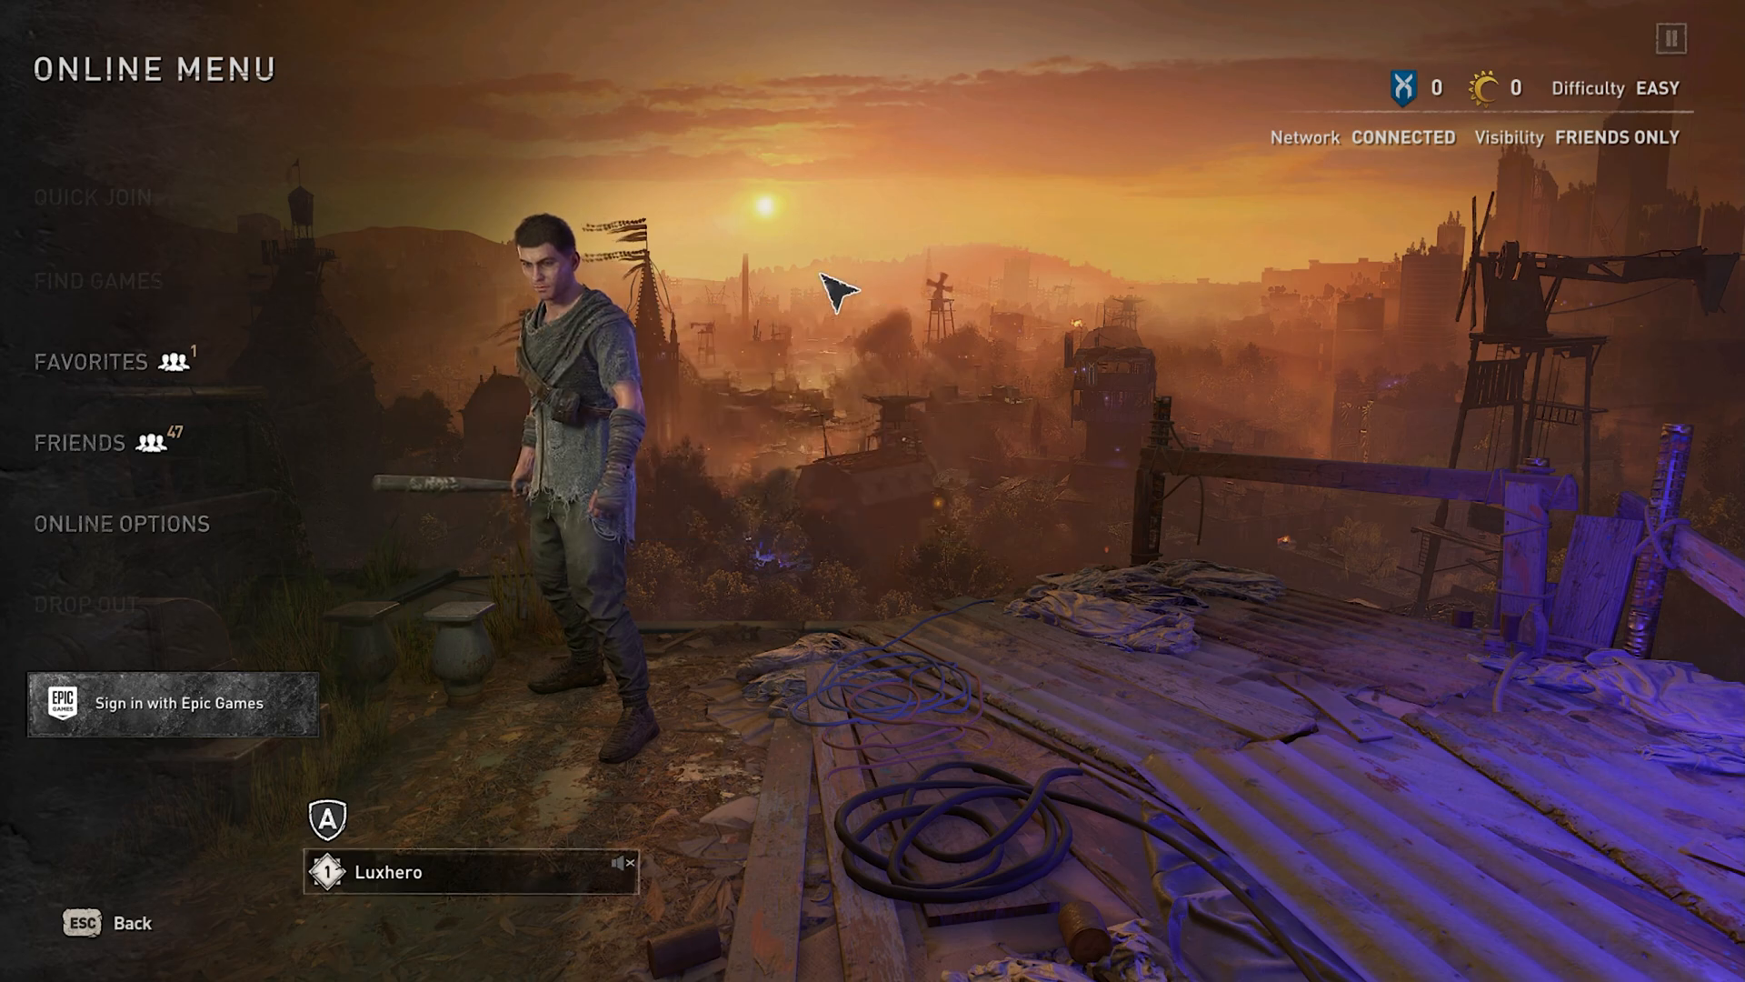
{"action": "key", "text": "Escape"}
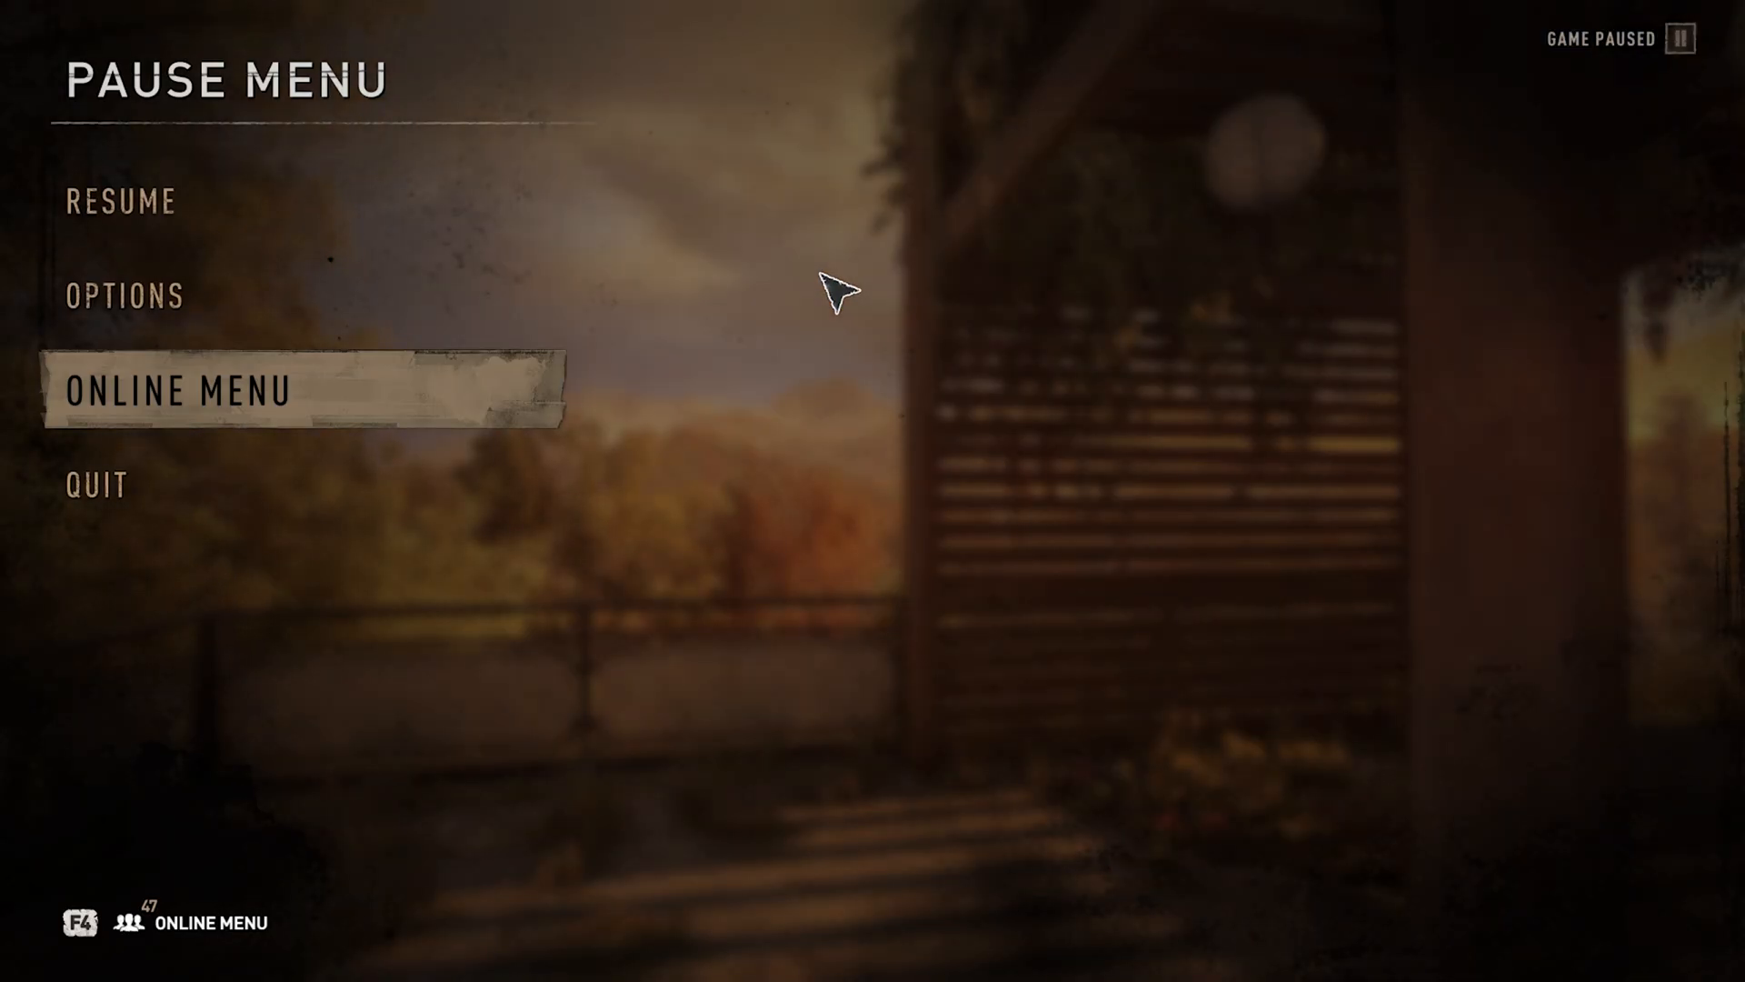
{"action": "mouse_move", "coordinate": [289, 546]}
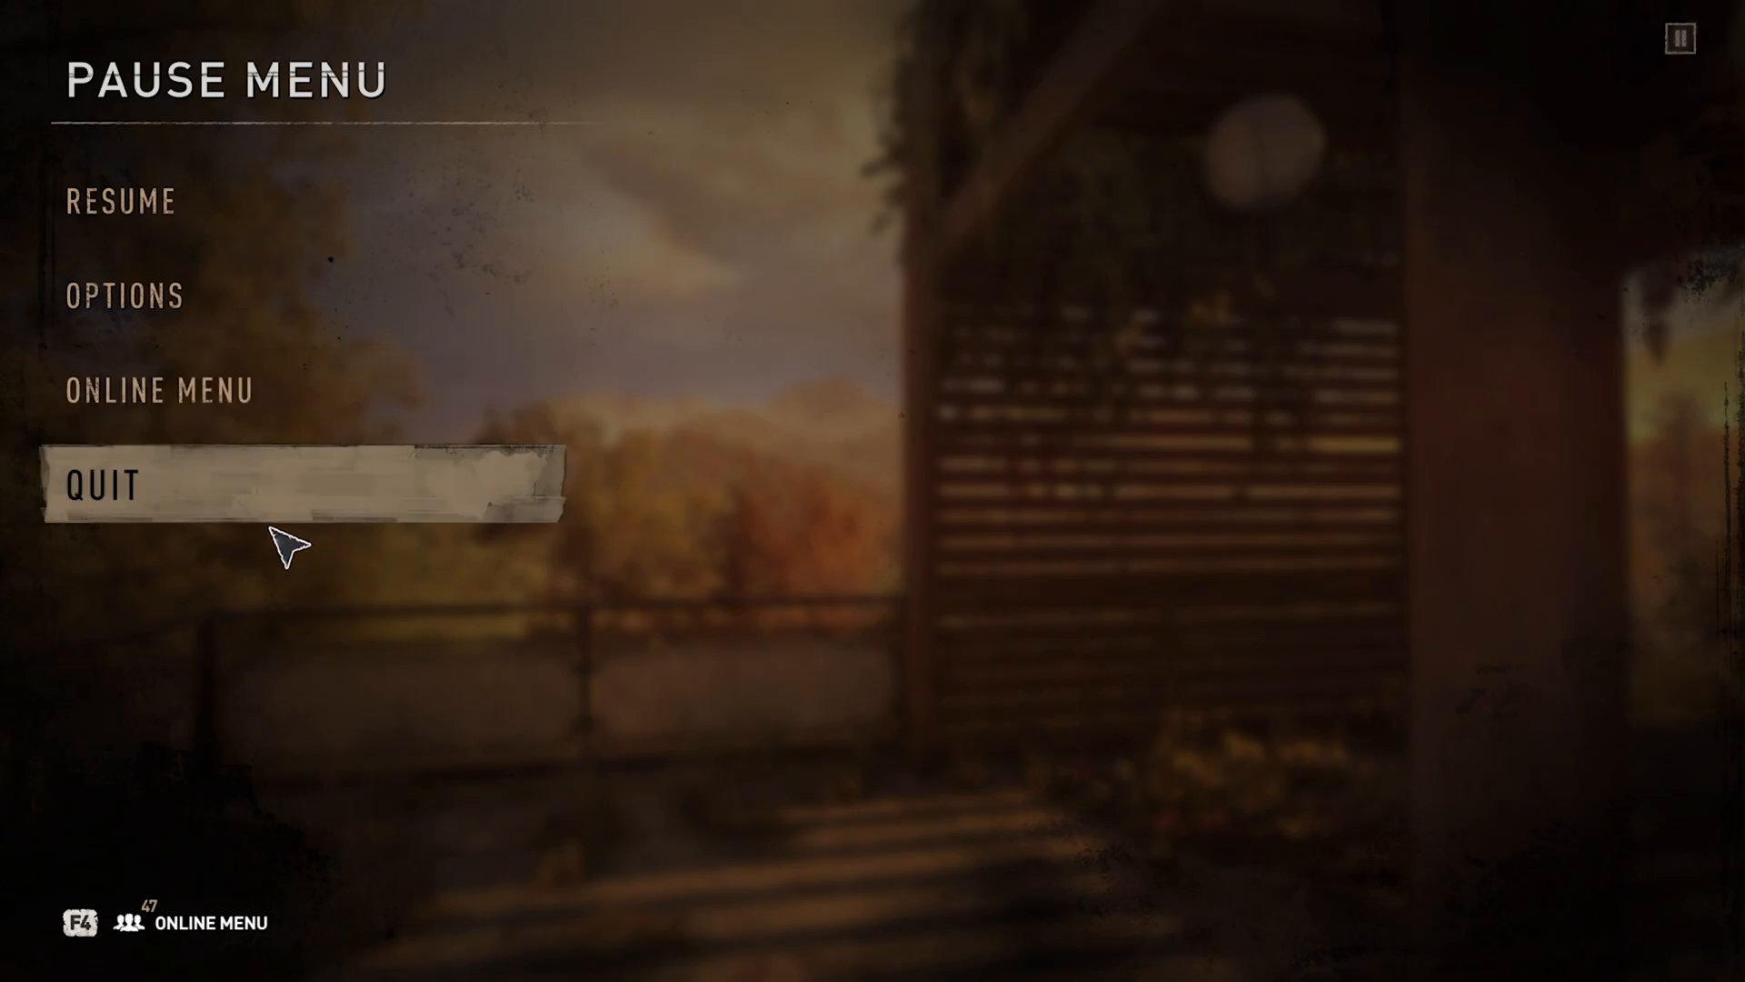
{"action": "left_click", "coordinate": [100, 485]}
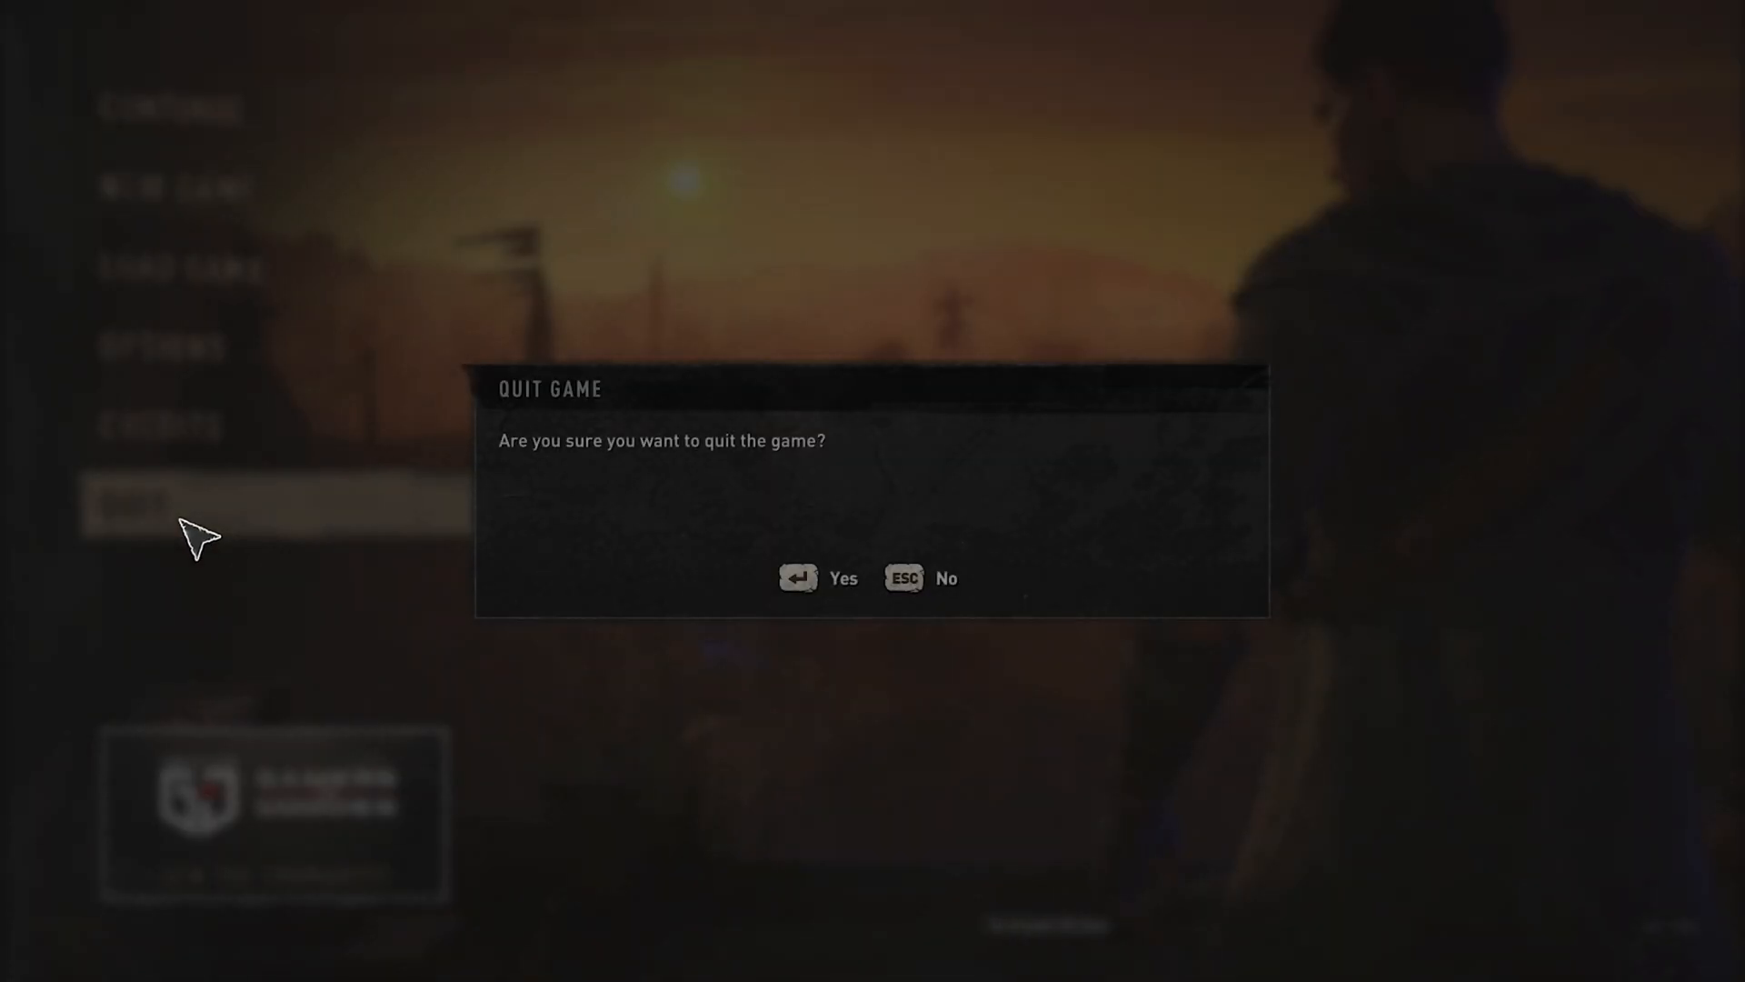
{"action": "left_click", "coordinate": [841, 578]}
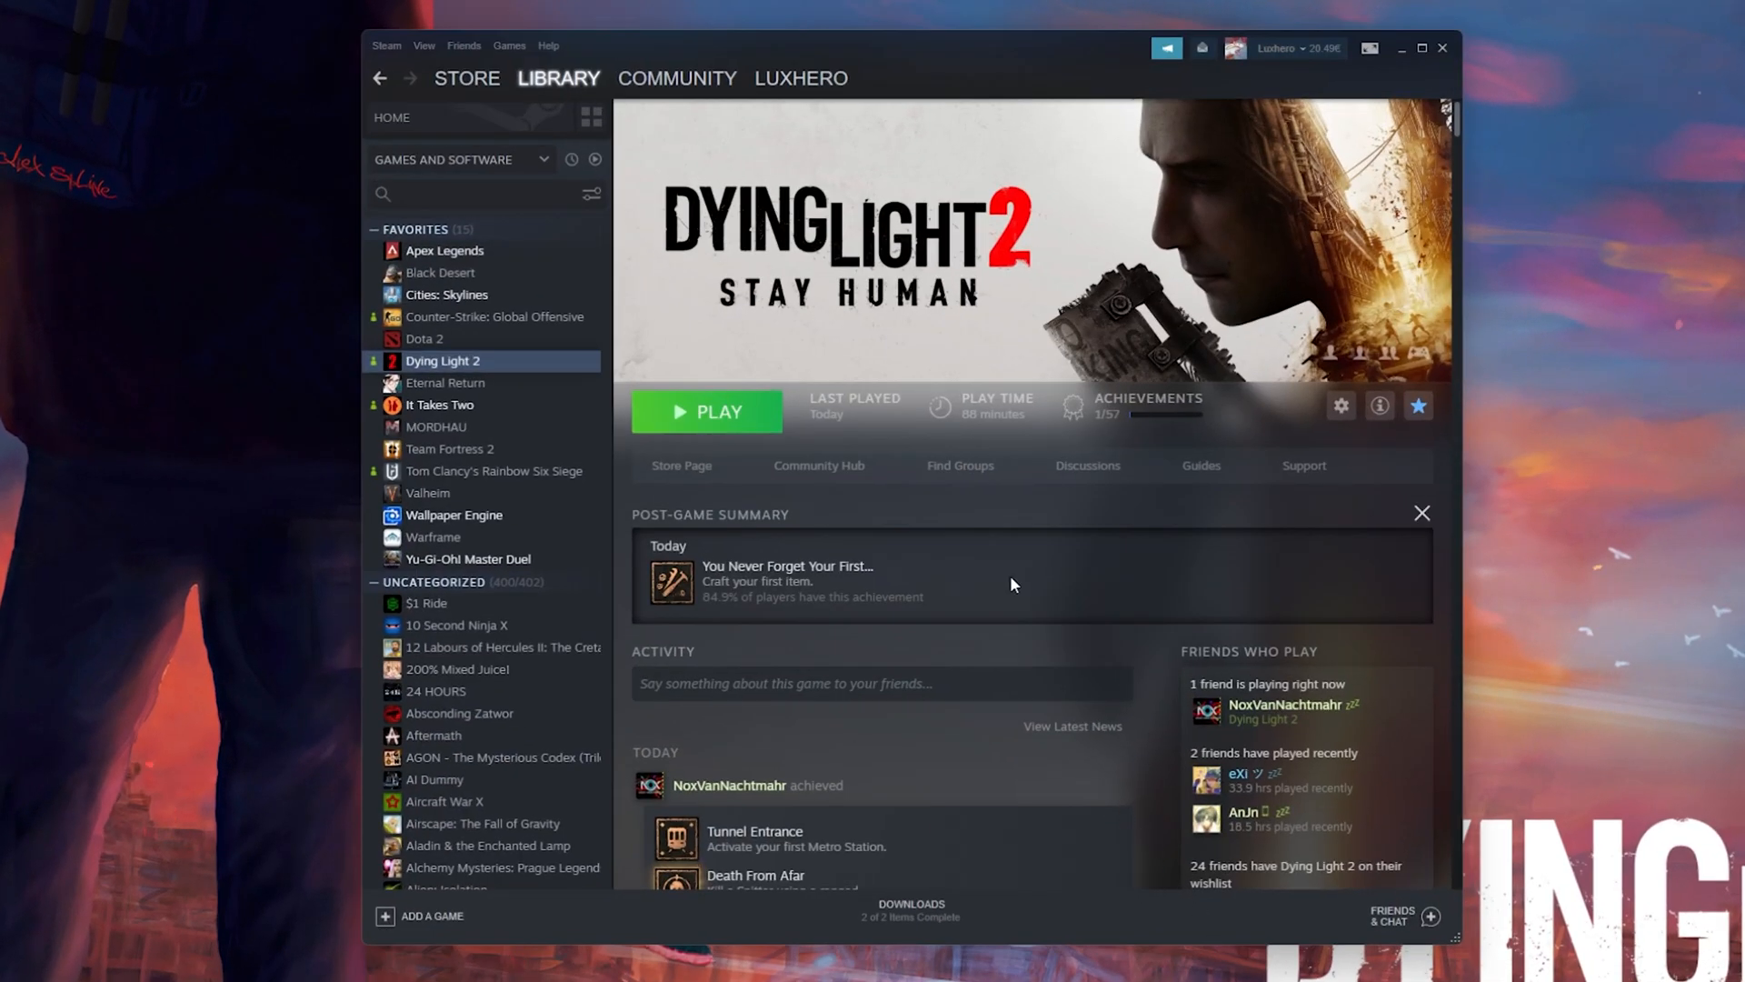
{"action": "mouse_move", "coordinate": [911, 99]}
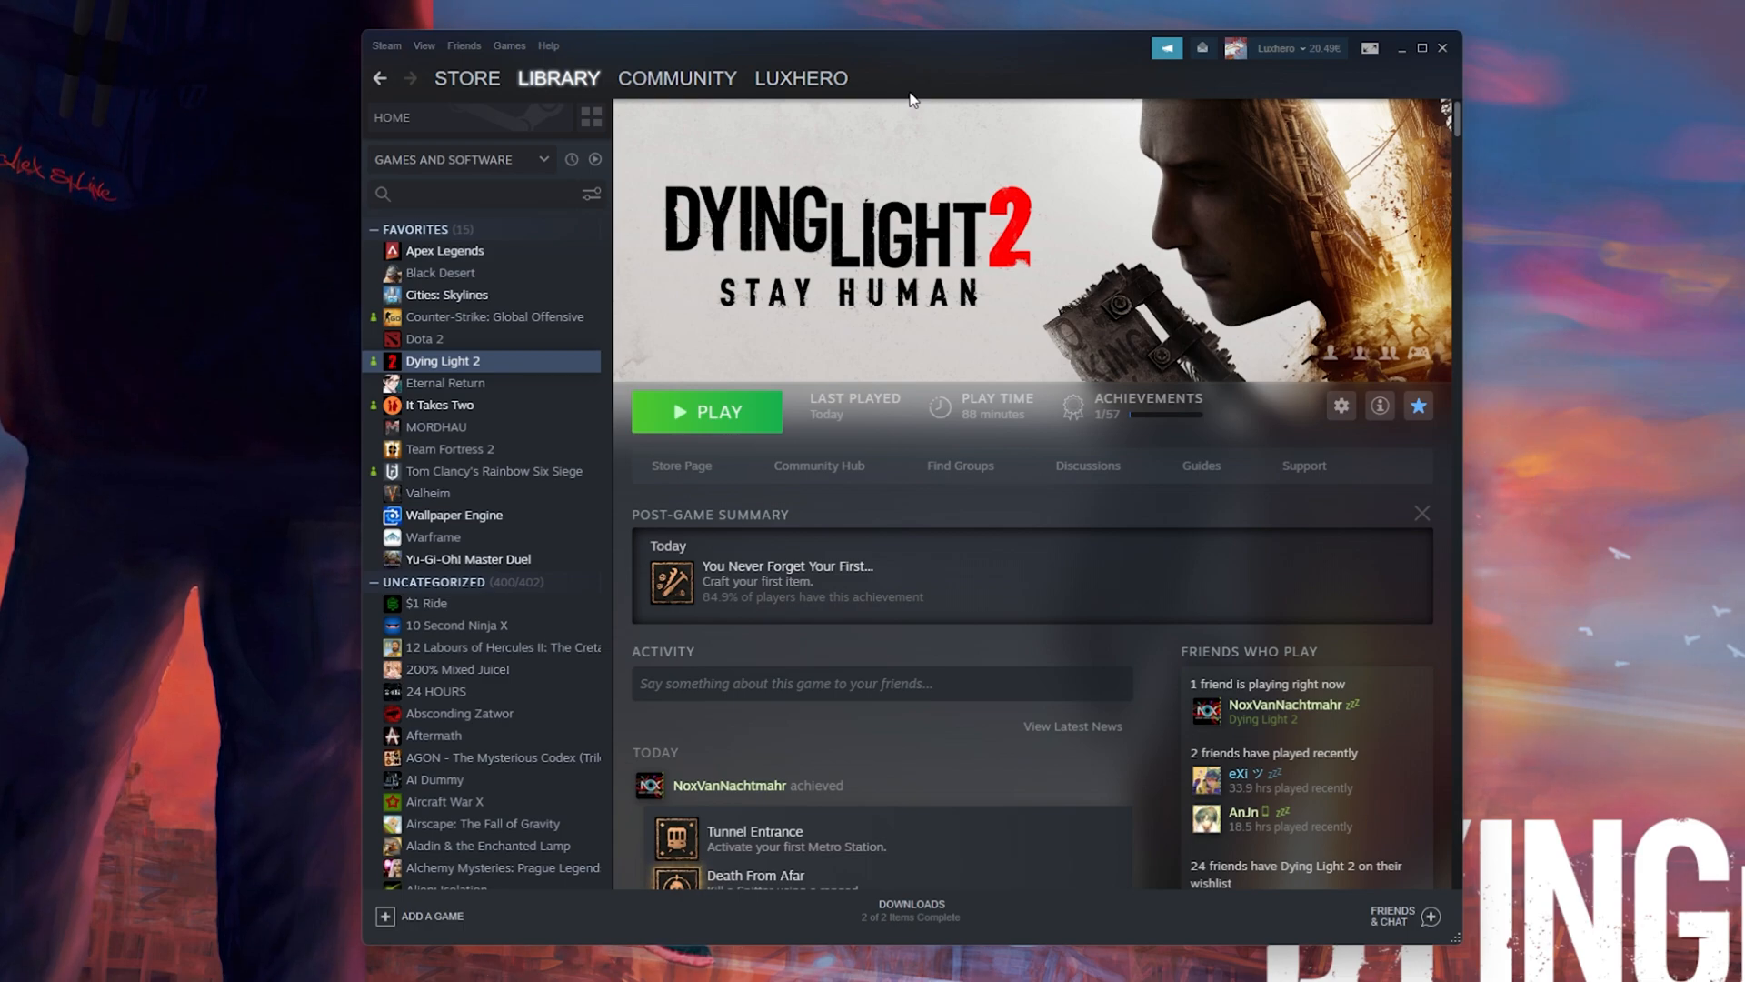
Open Dying Light 2's Properties from its Steam library context menu
{"action": "right_click", "coordinate": [442, 361]}
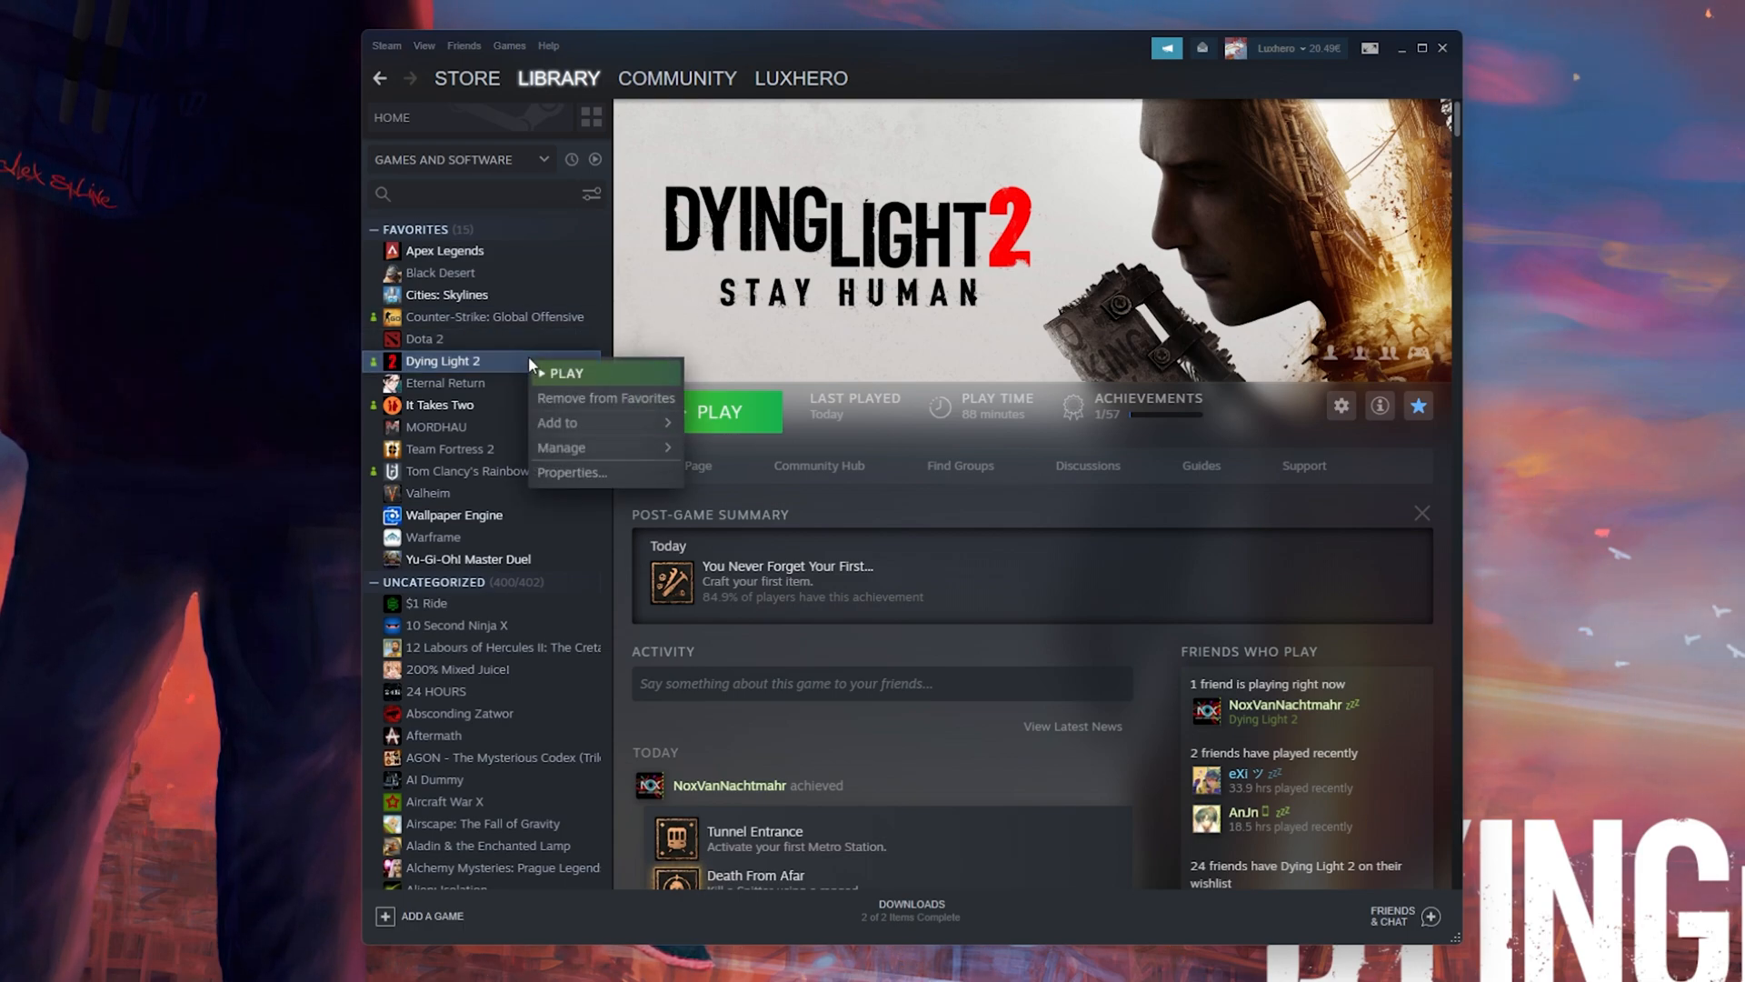
{"action": "left_click", "coordinate": [570, 471]}
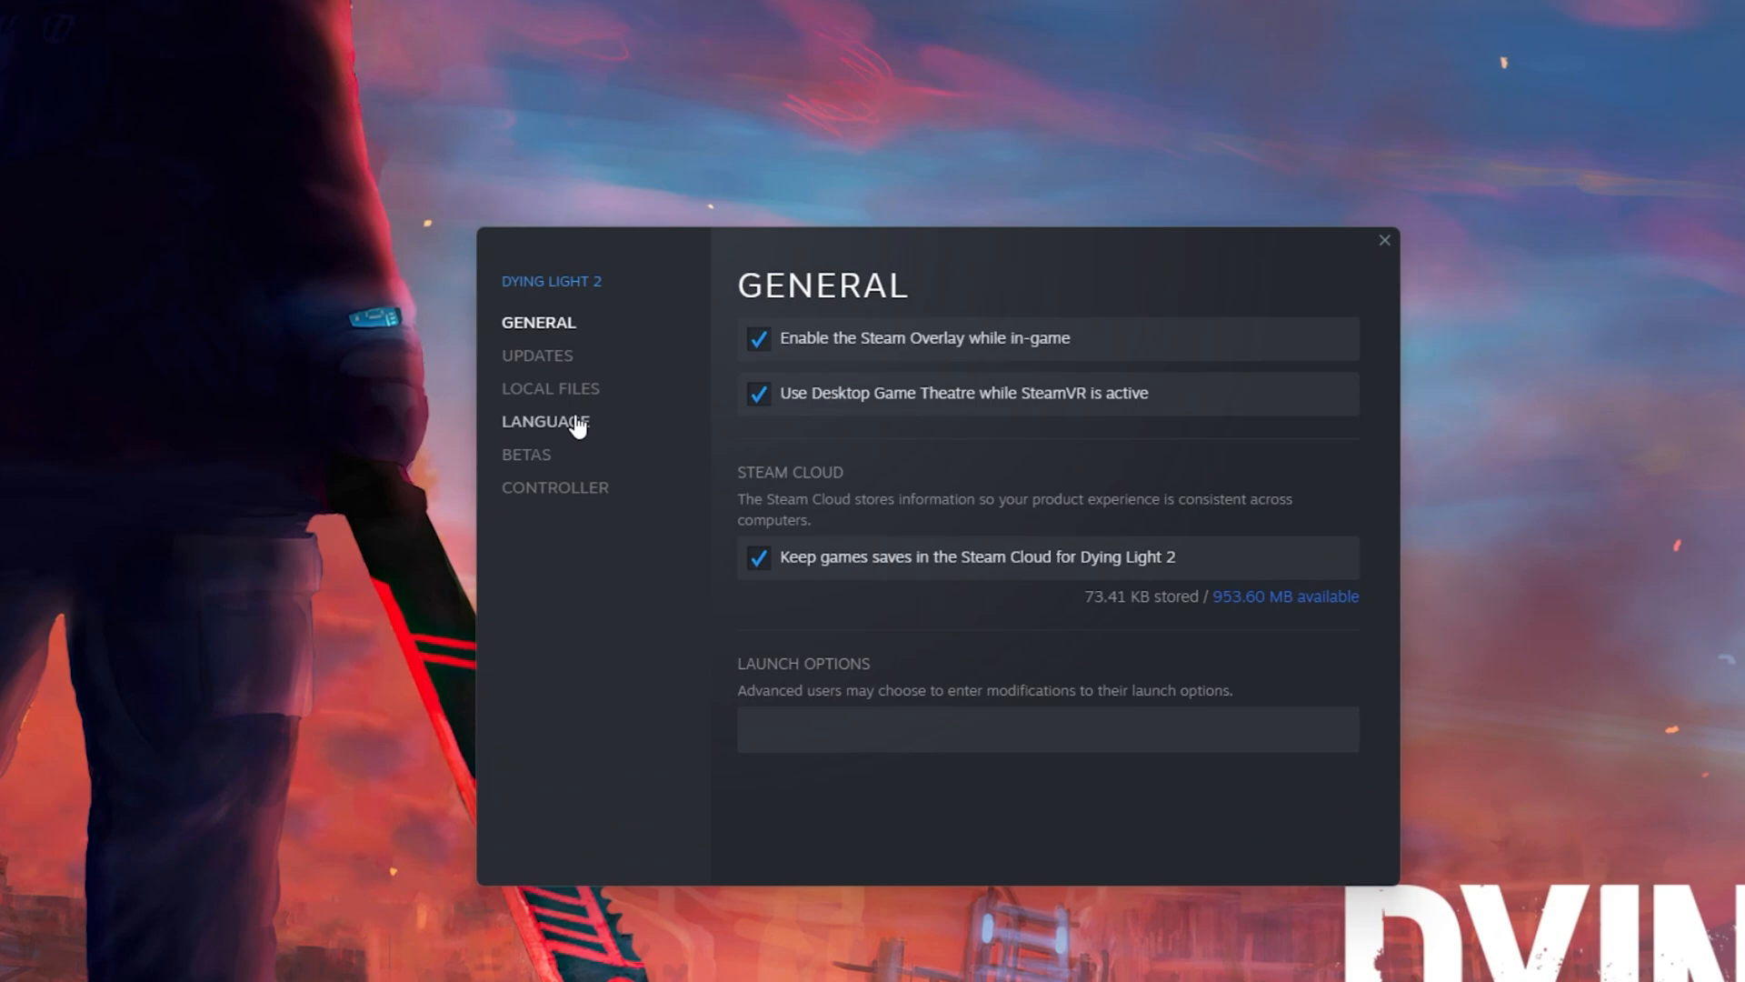
Switch Dying Light 2's Properties to the Local Files section
{"action": "left_click", "coordinate": [550, 387]}
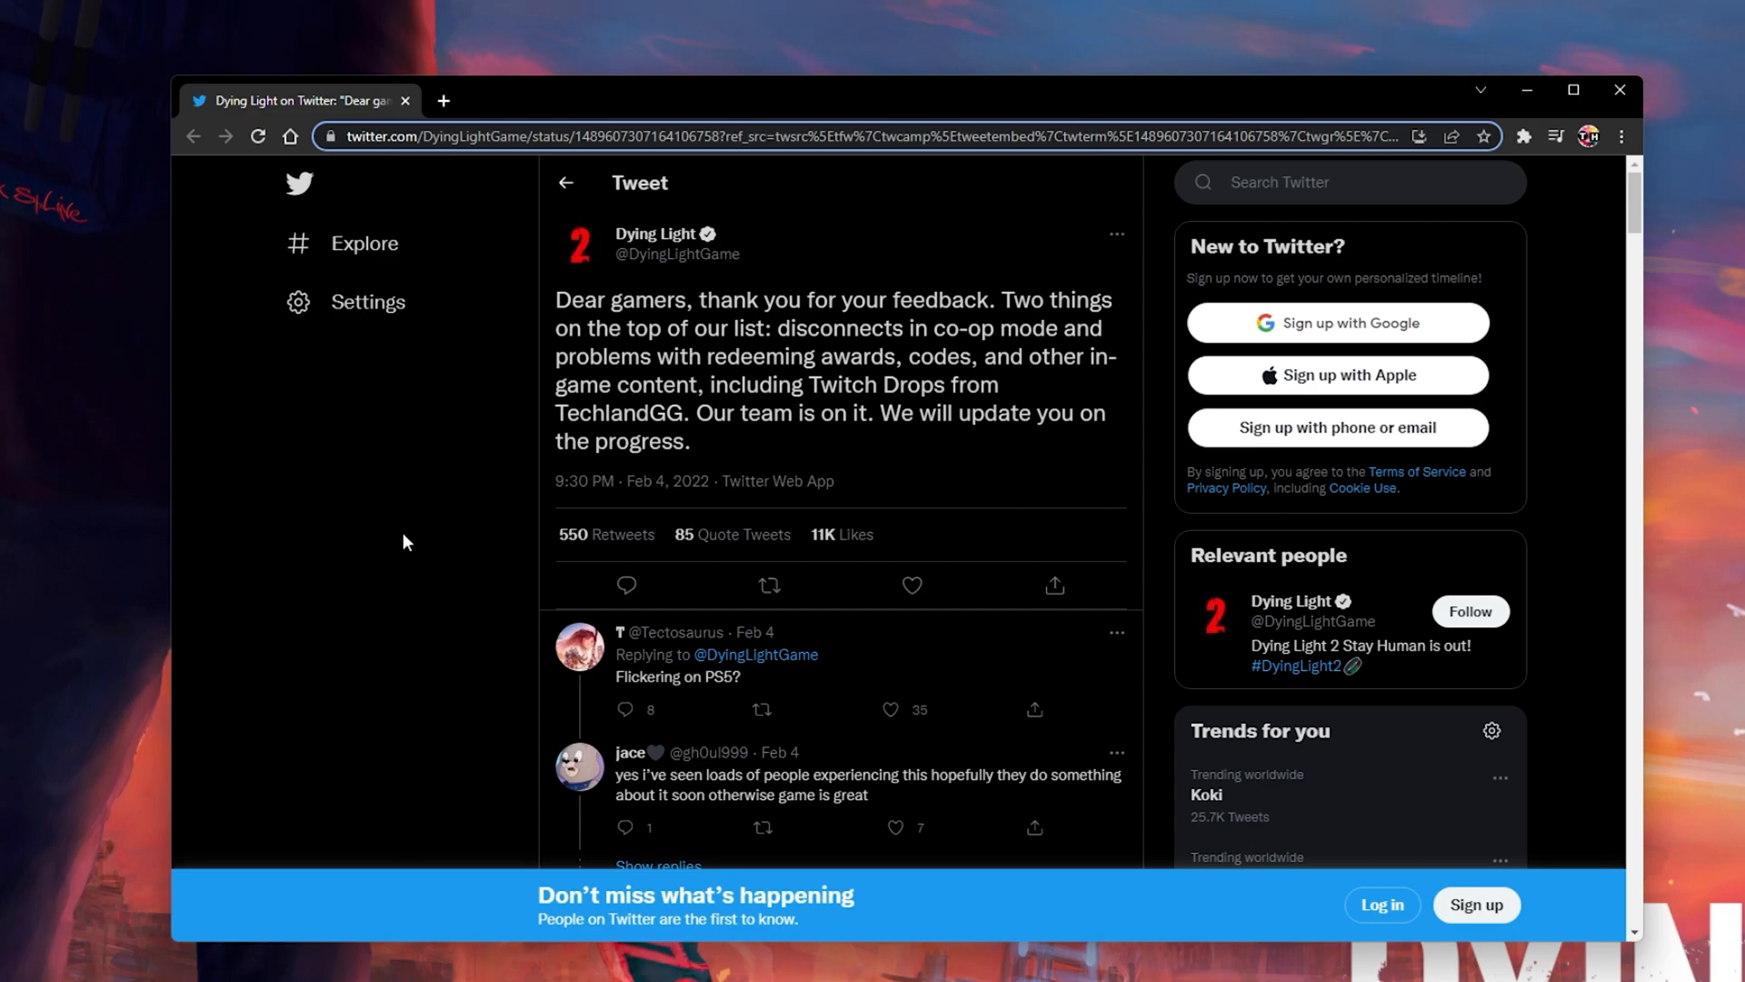
{"action": "mouse_move", "coordinate": [1259, 244]}
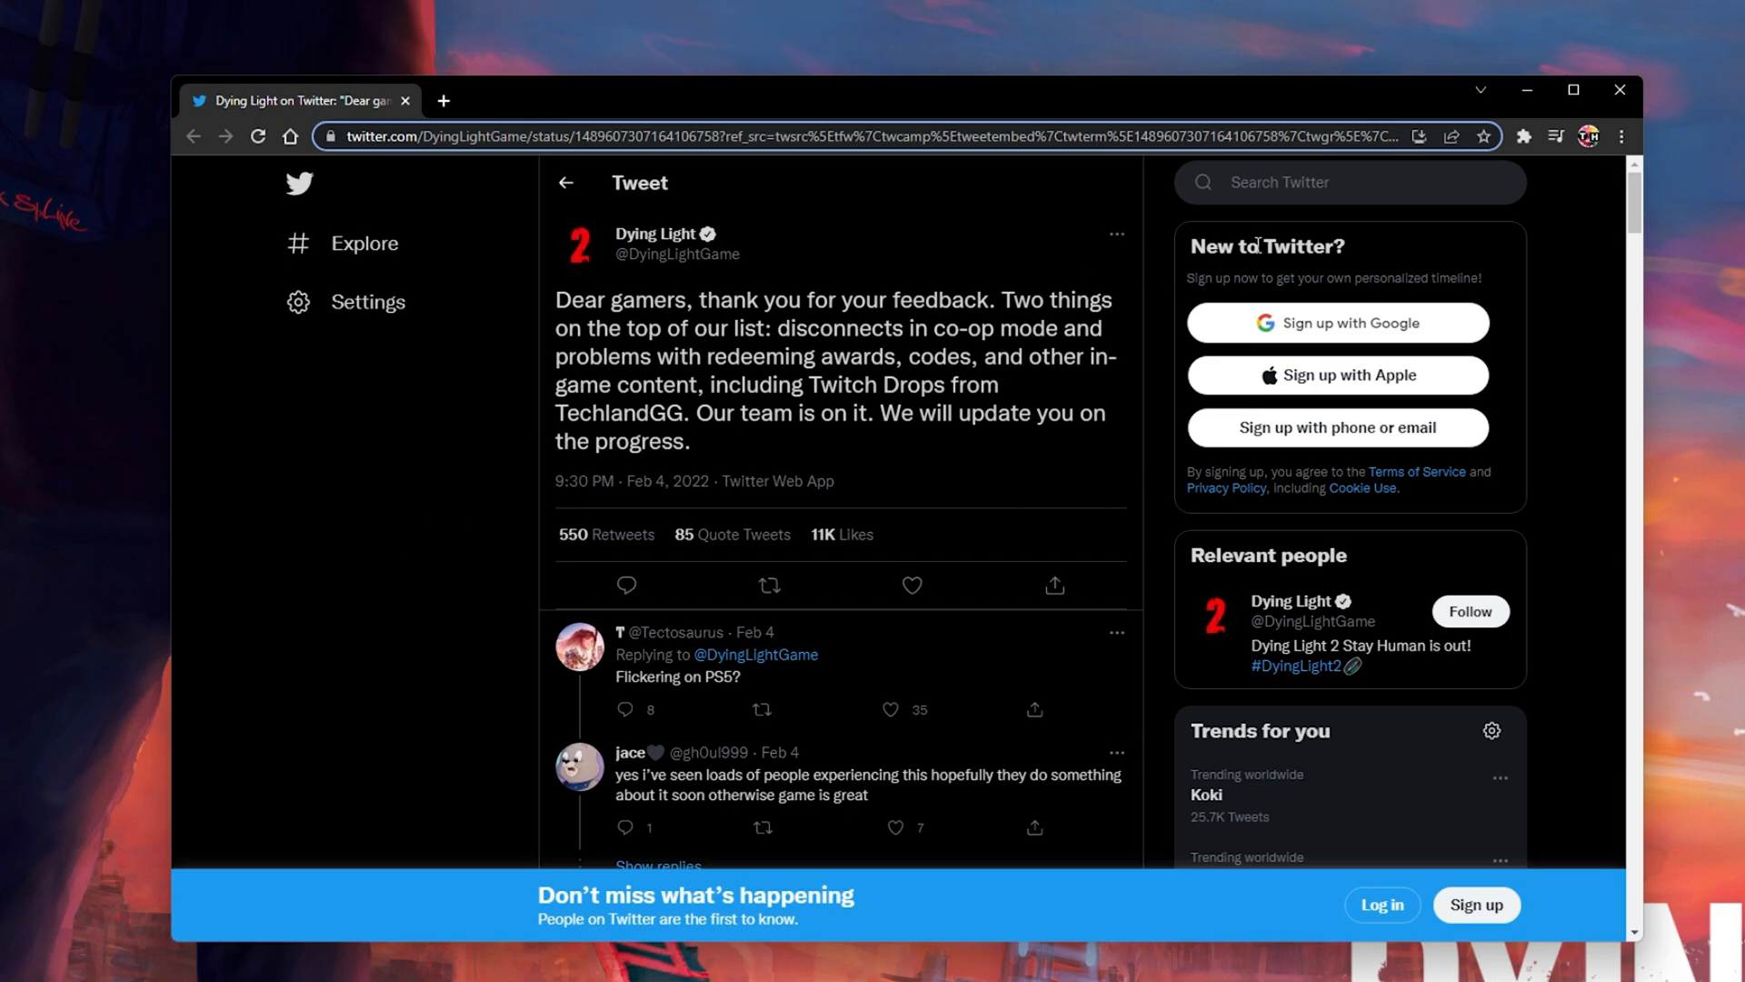